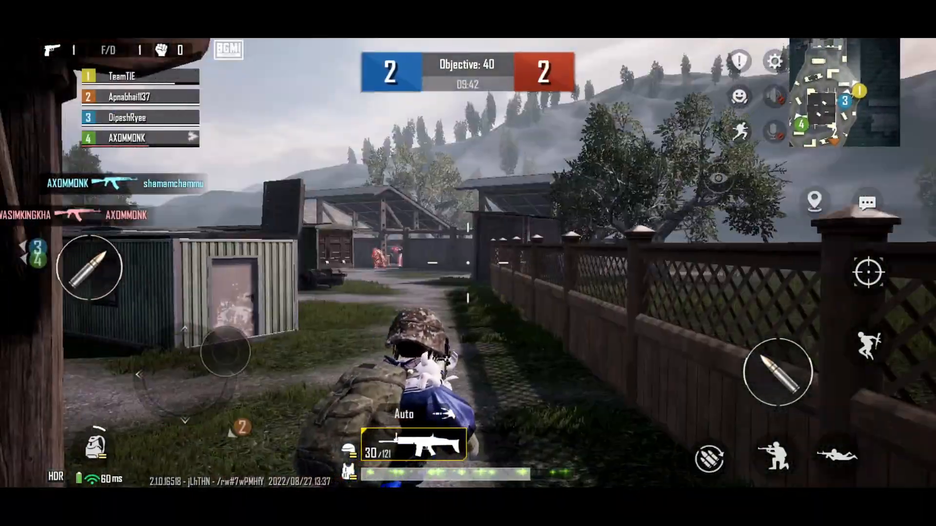
# - Aim down the holographic sight at the enemy by the far wall
pyautogui.click(869, 274)
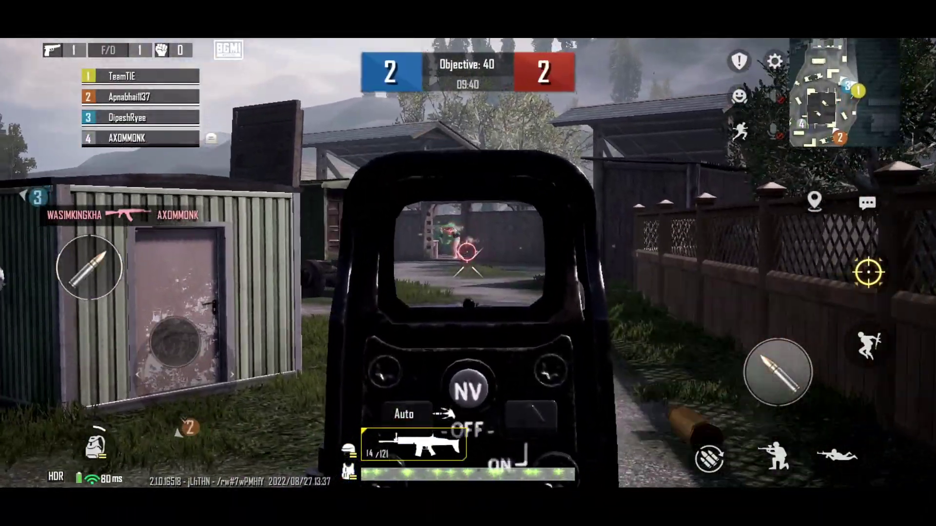